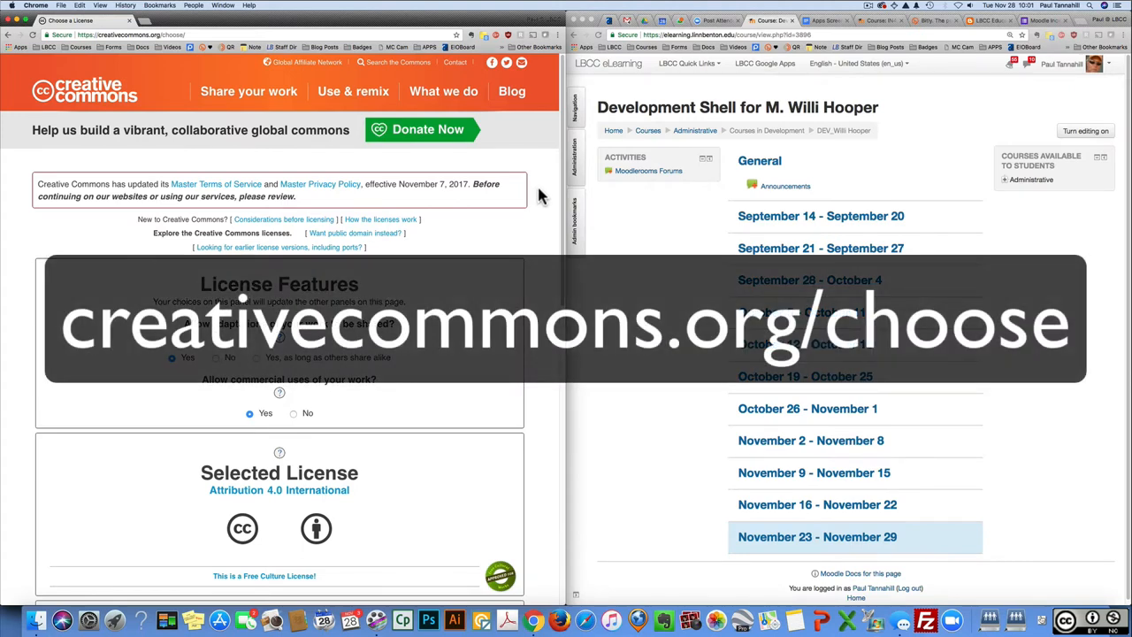
Step: Preview the Creative Commons license chooser options, keeping adaptations and commercial use allowed
scroll("down", 3)
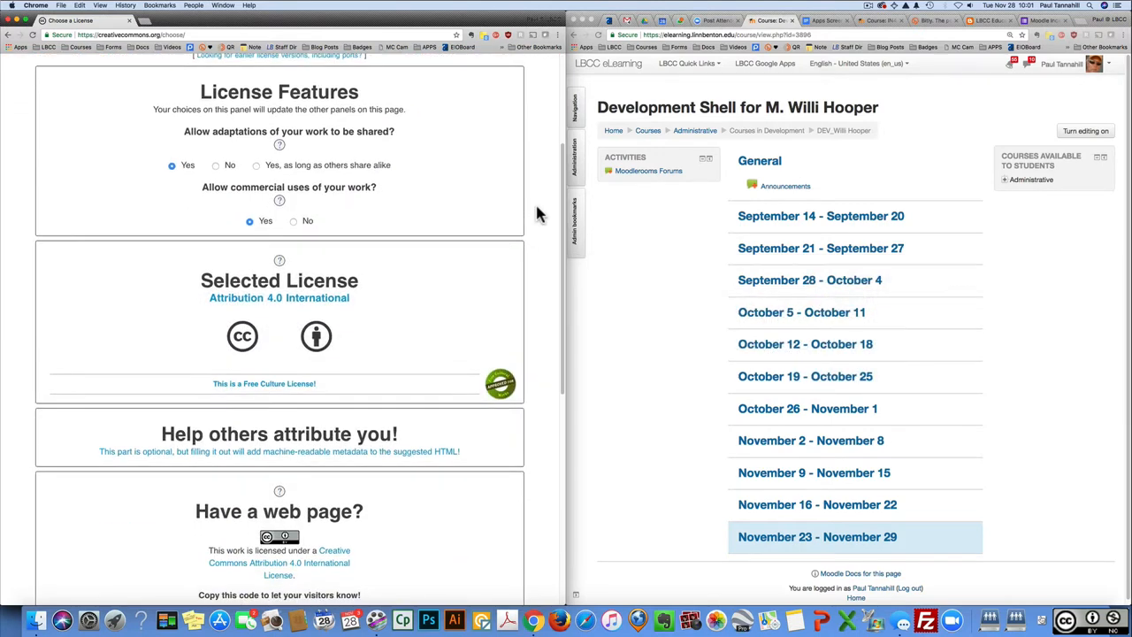
scroll("down", 3)
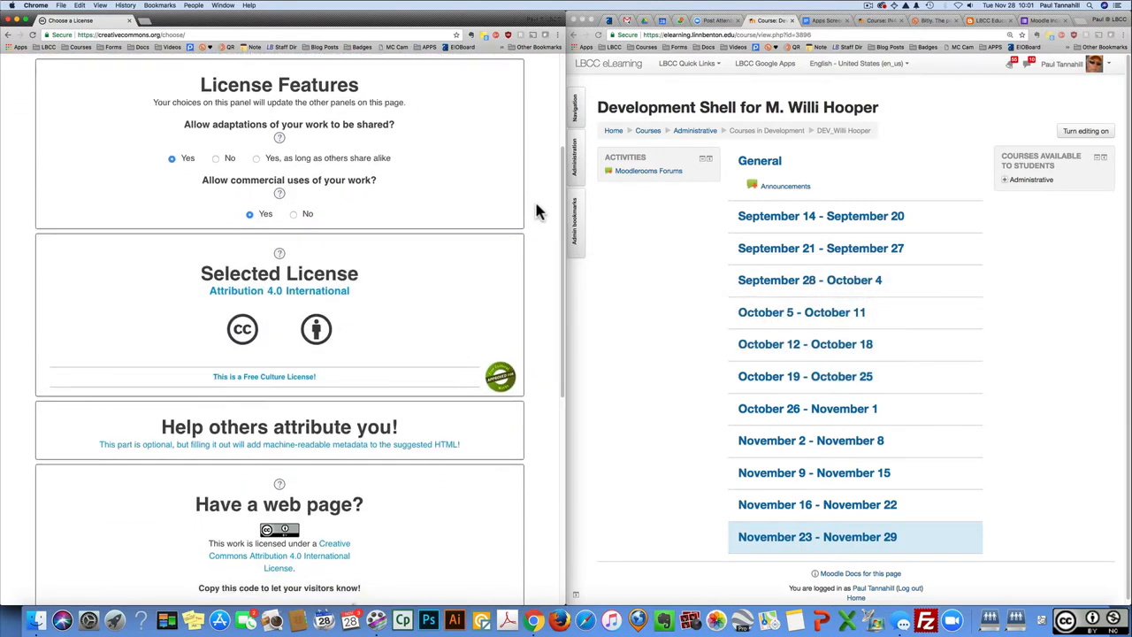
mouse_move(541, 210)
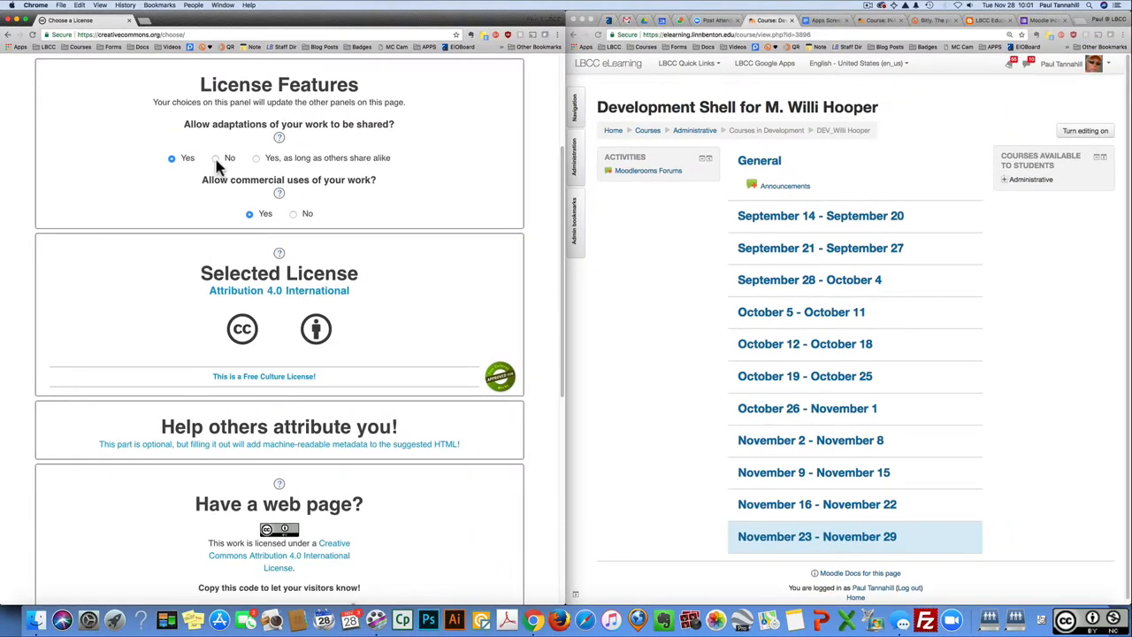
left_click(215, 157)
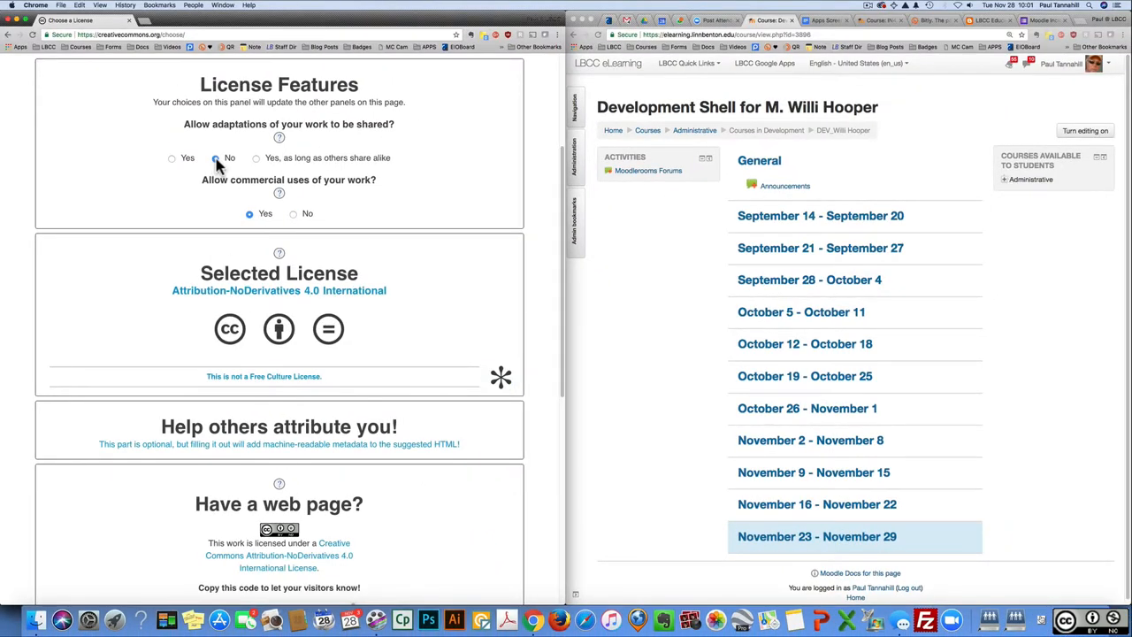
left_click(172, 158)
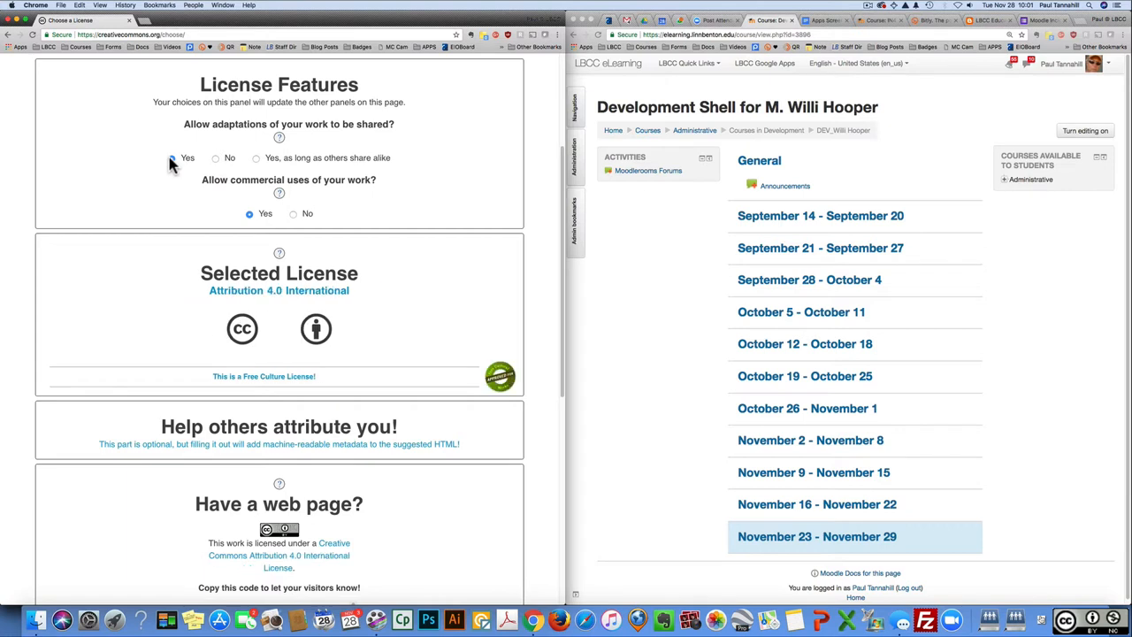
left_click(172, 158)
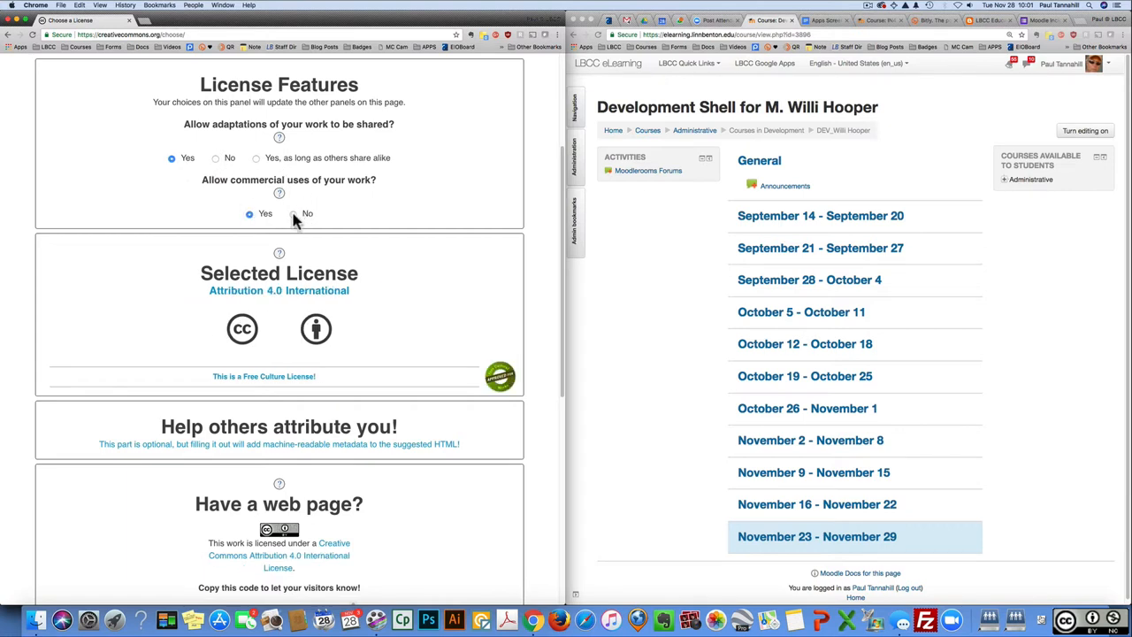
left_click(294, 212)
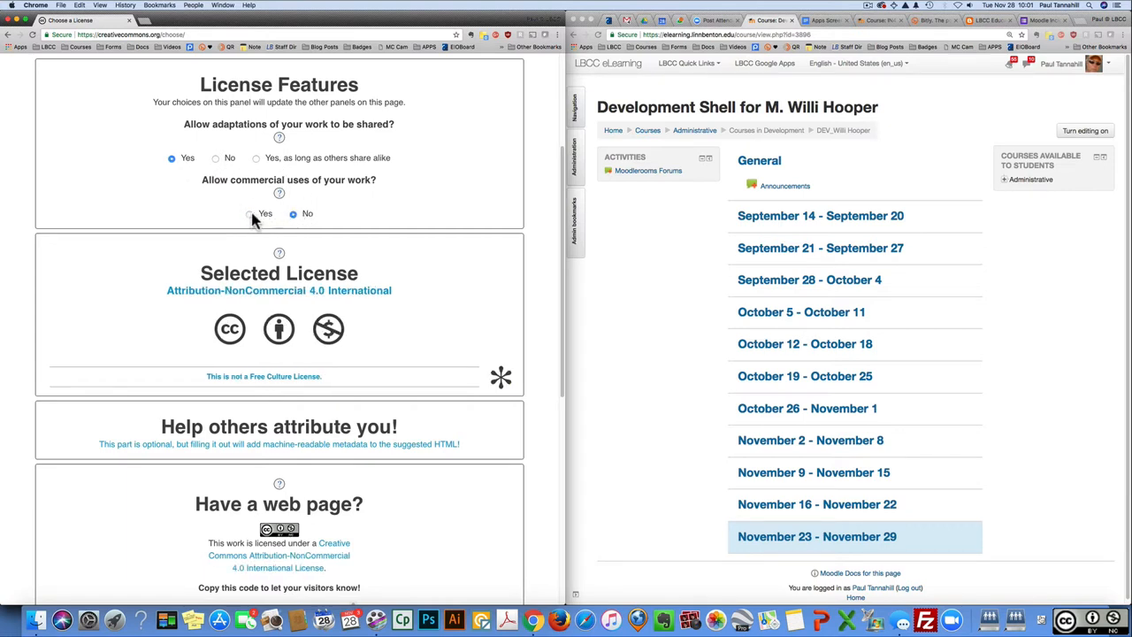
left_click(252, 212)
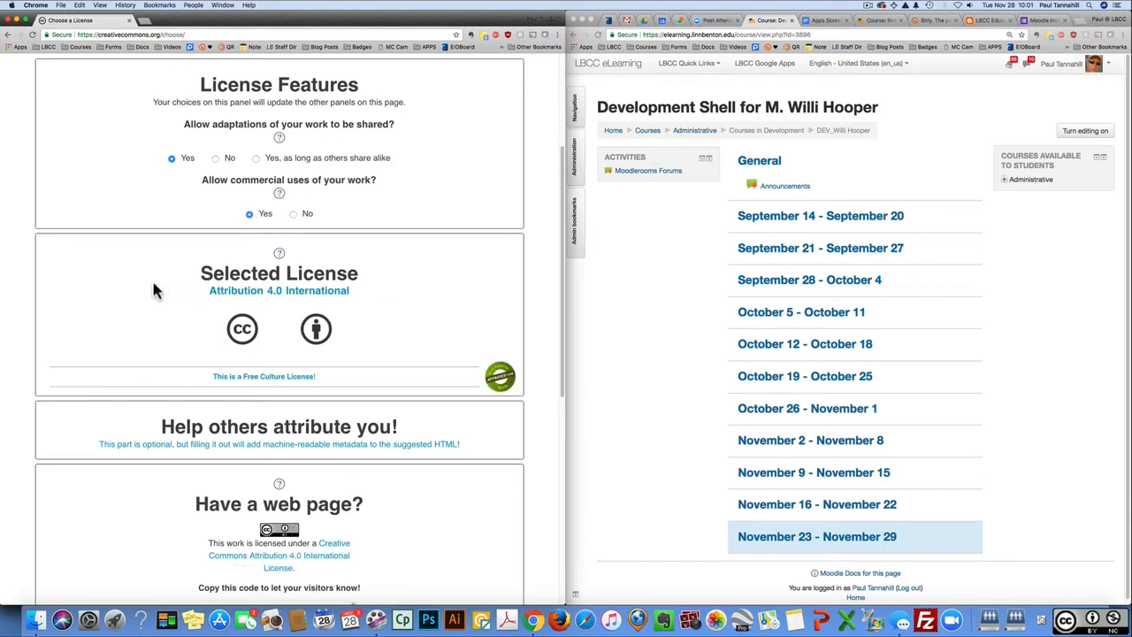
scroll("down", 3)
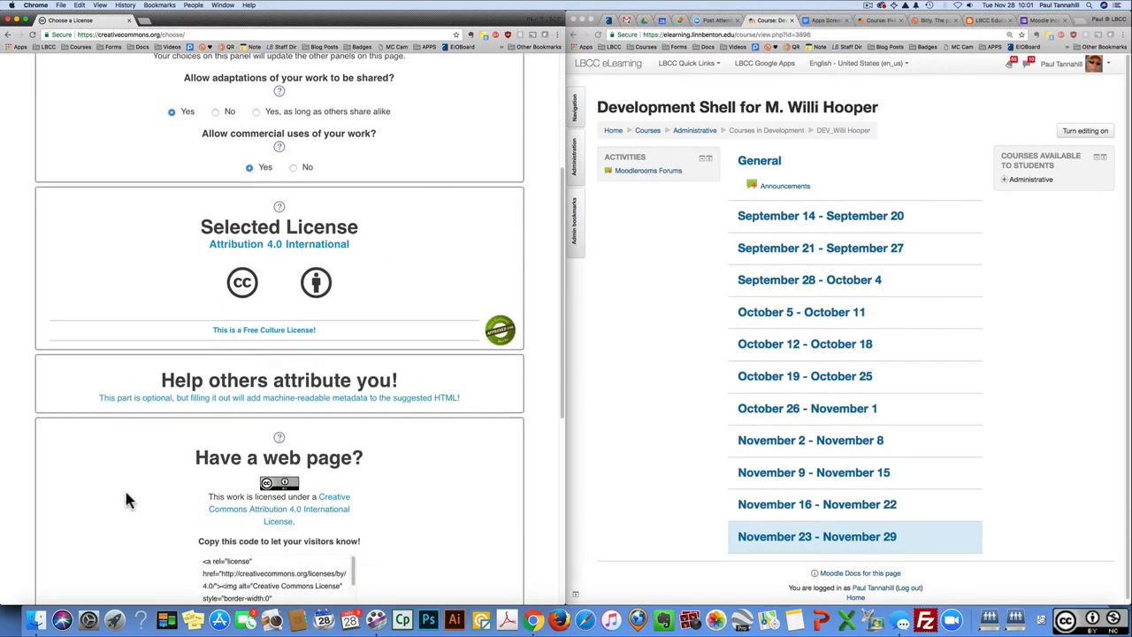
scroll("down", 3)
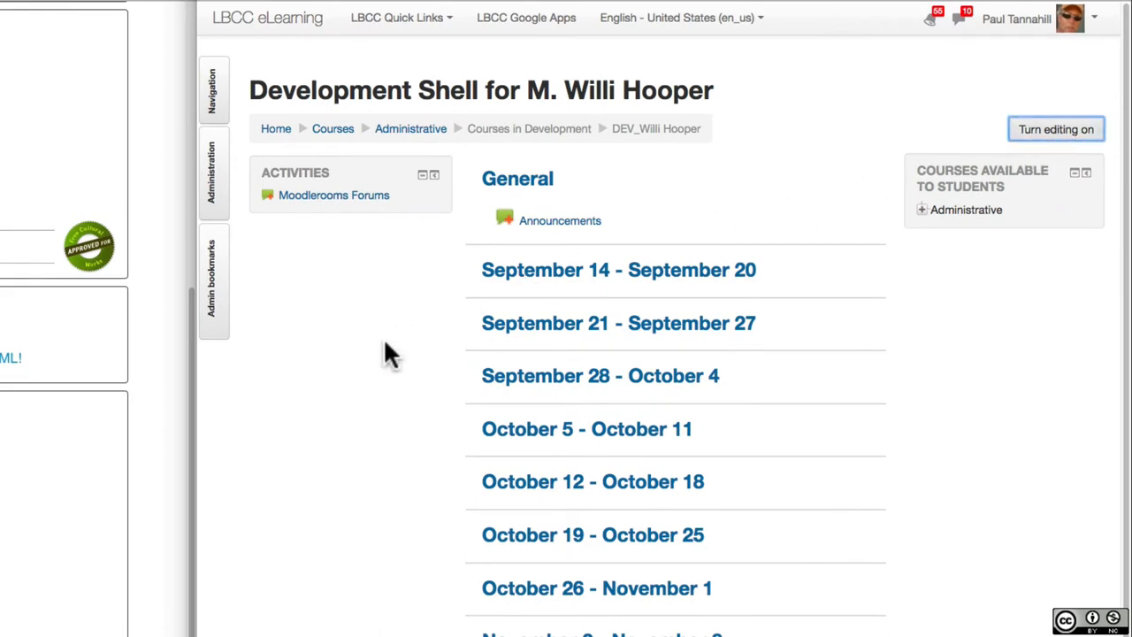
Step: Turn course editing on and start adding an activity or resource to General
left_click(1056, 129)
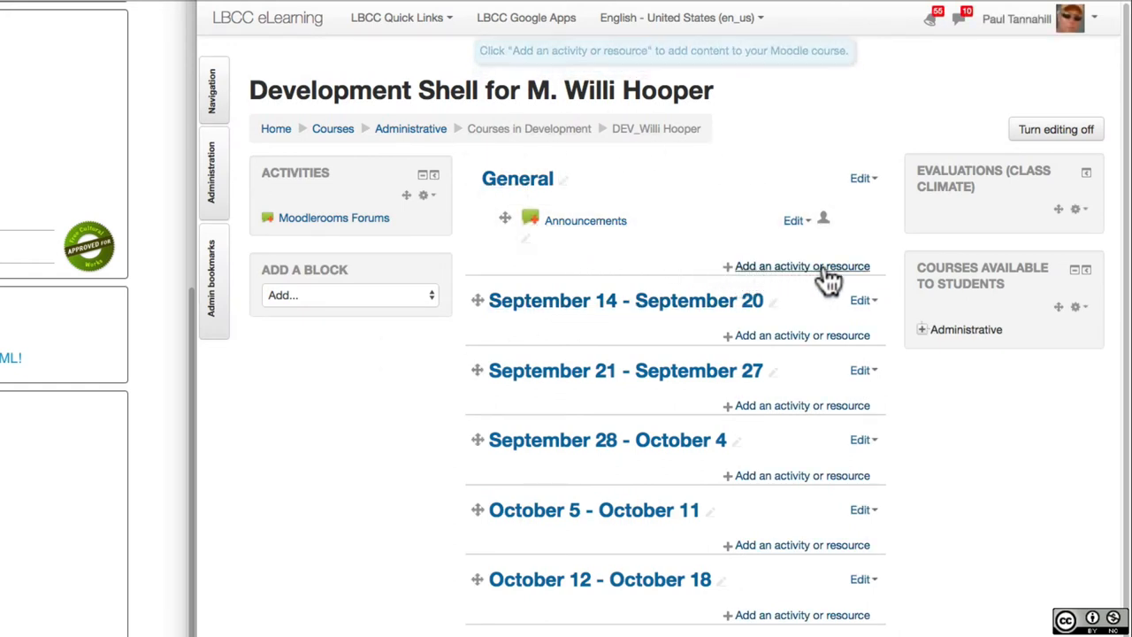
left_click(801, 266)
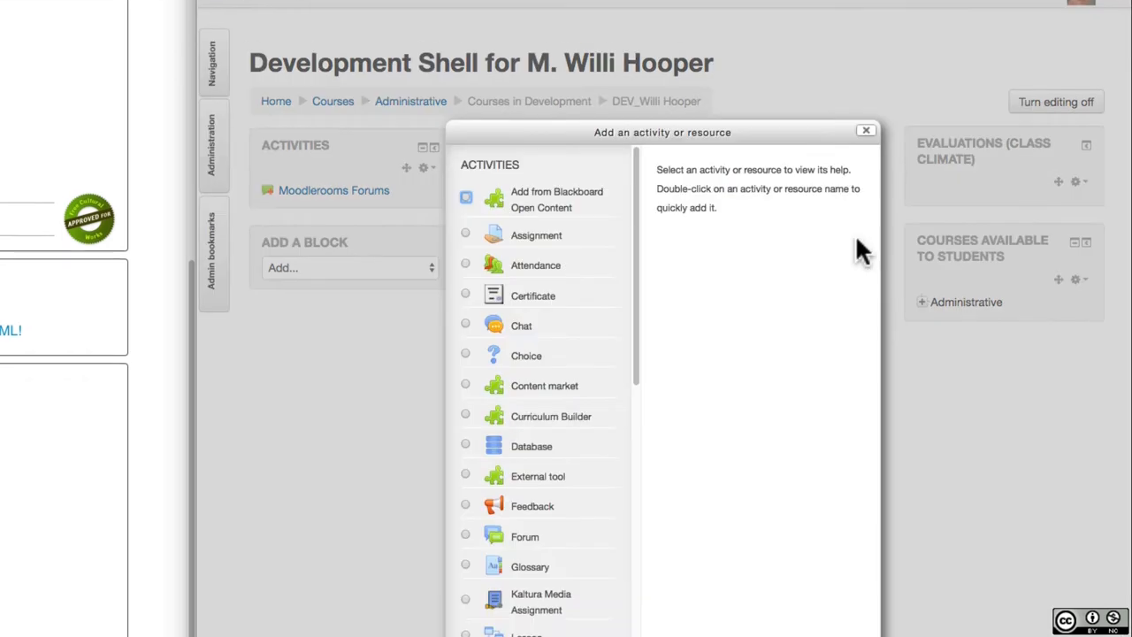
Step: Select Label under Resources in the activity chooser and add it to the course
scroll("down", 3)
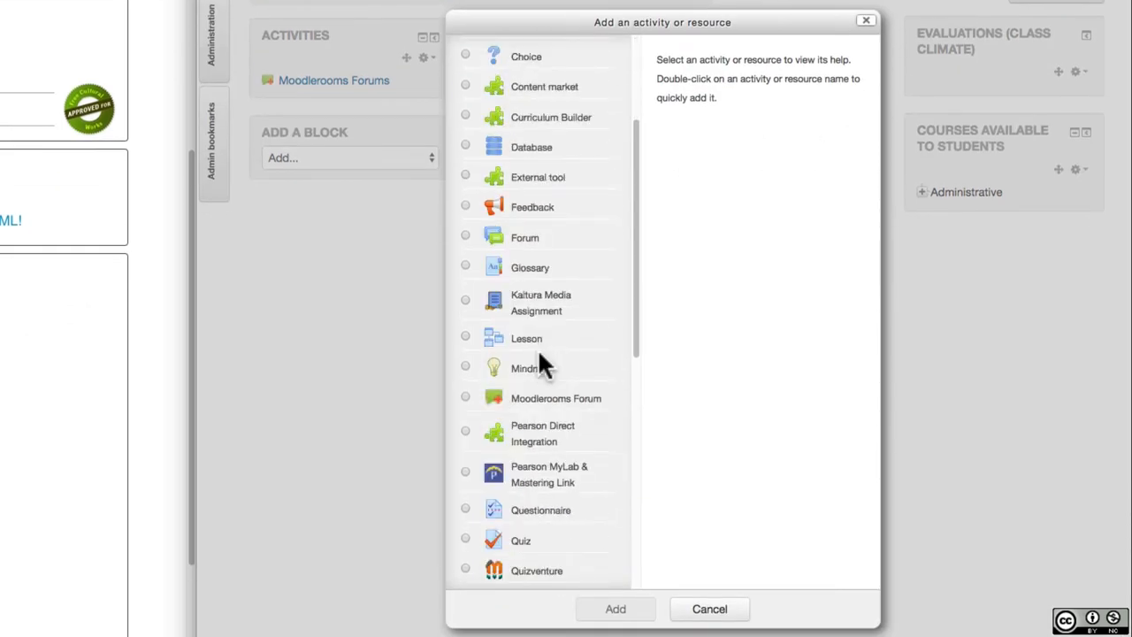
scroll("down", 3)
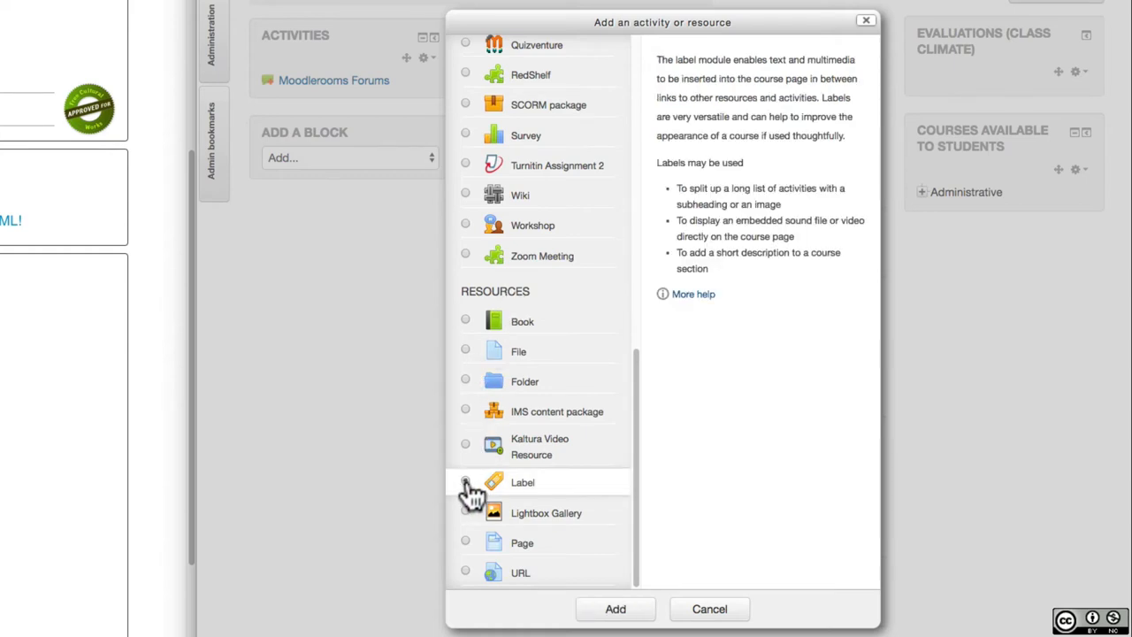
left_click(467, 481)
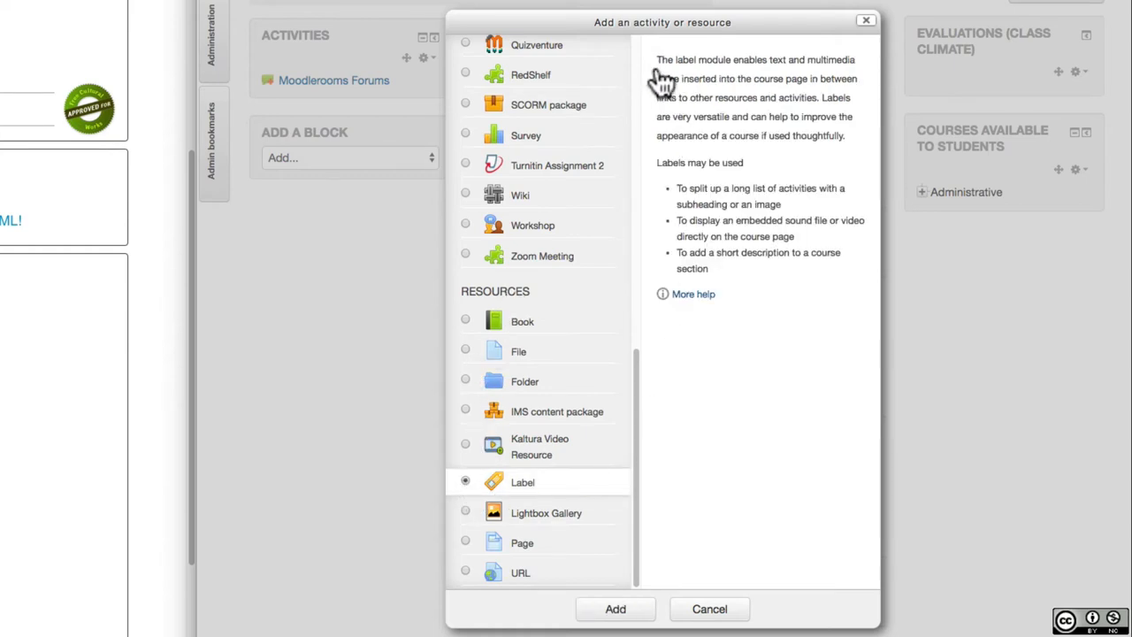
left_click_drag(658, 60, 814, 117)
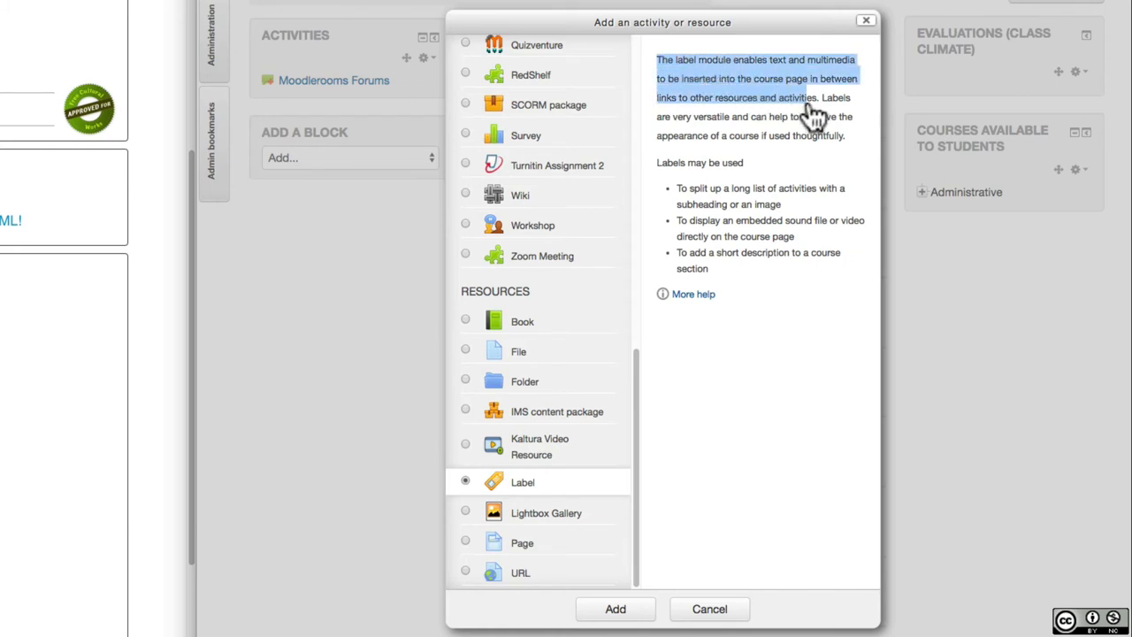
left_click(465, 481)
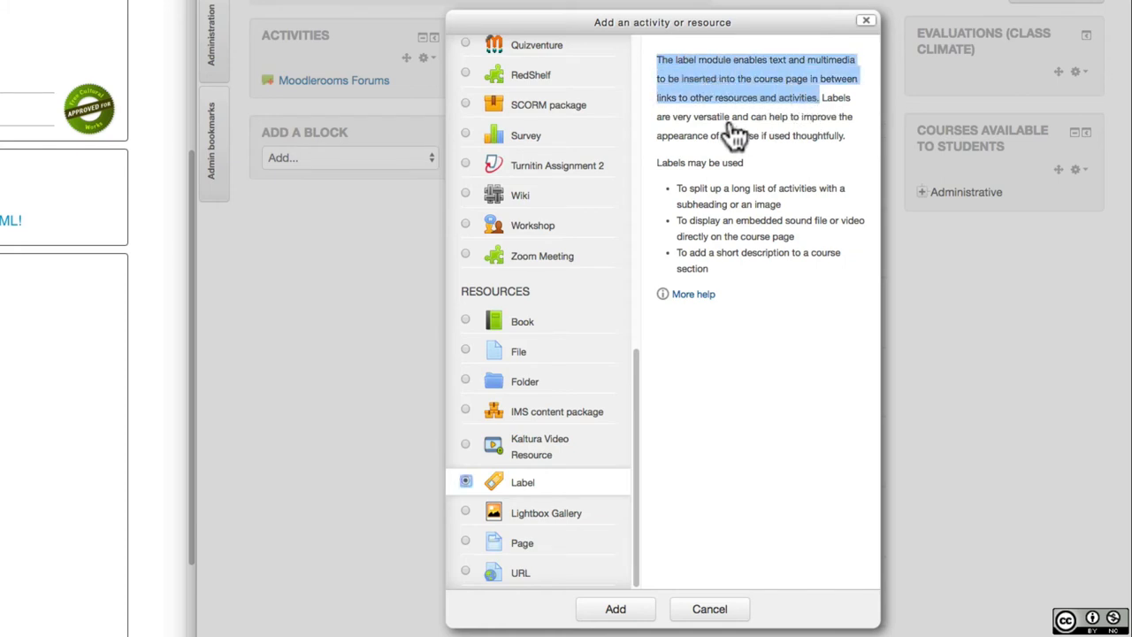
mouse_move(725, 127)
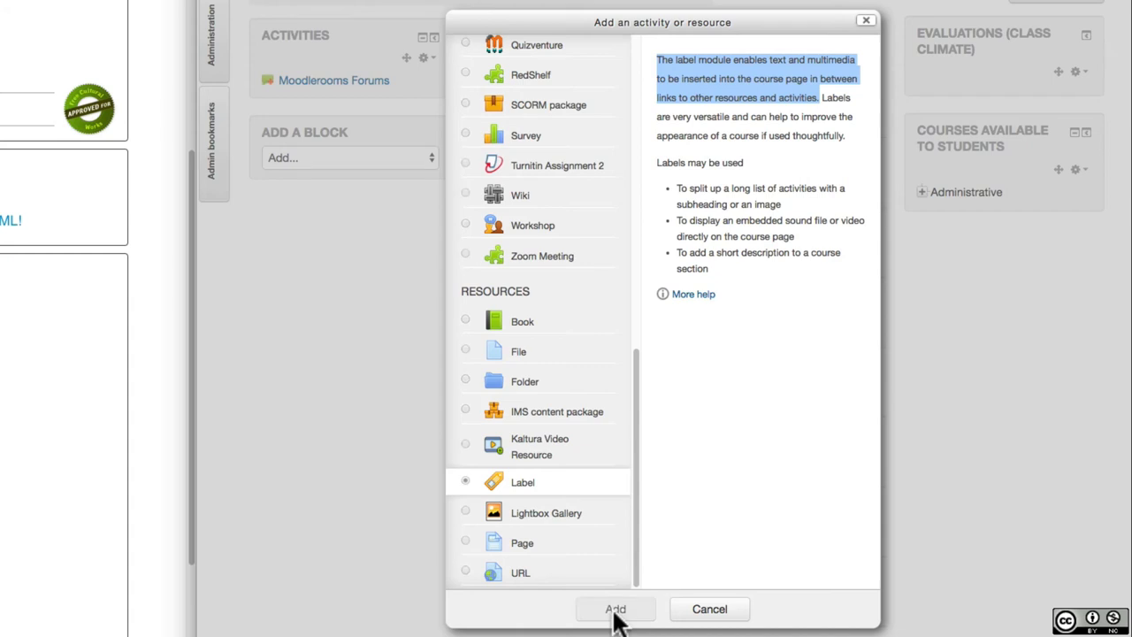
left_click(615, 608)
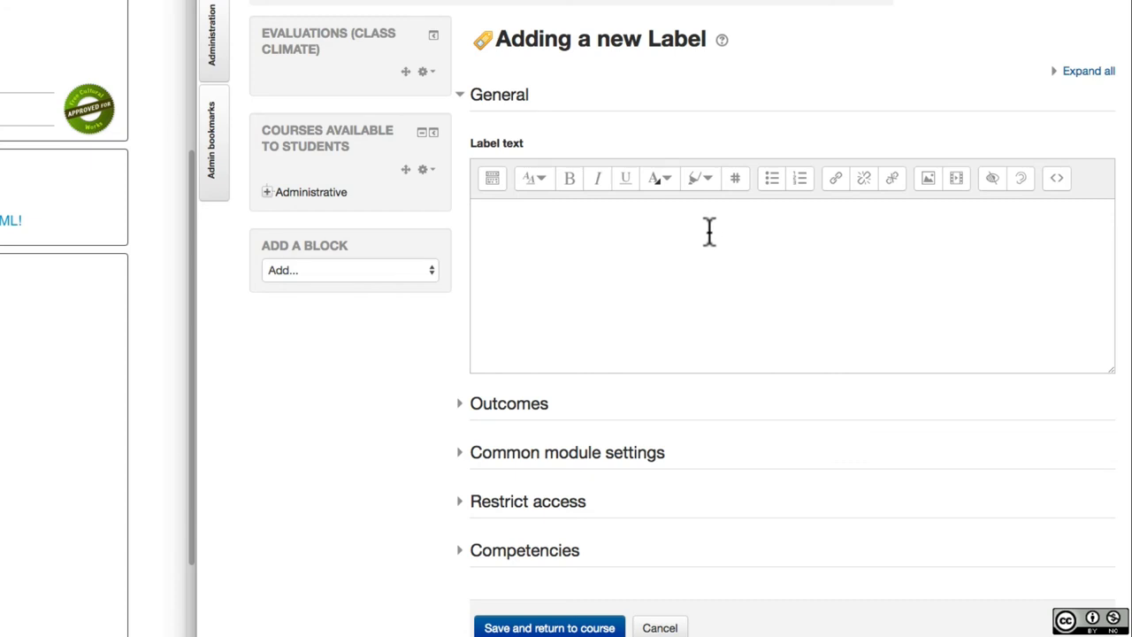
mouse_move(1058, 177)
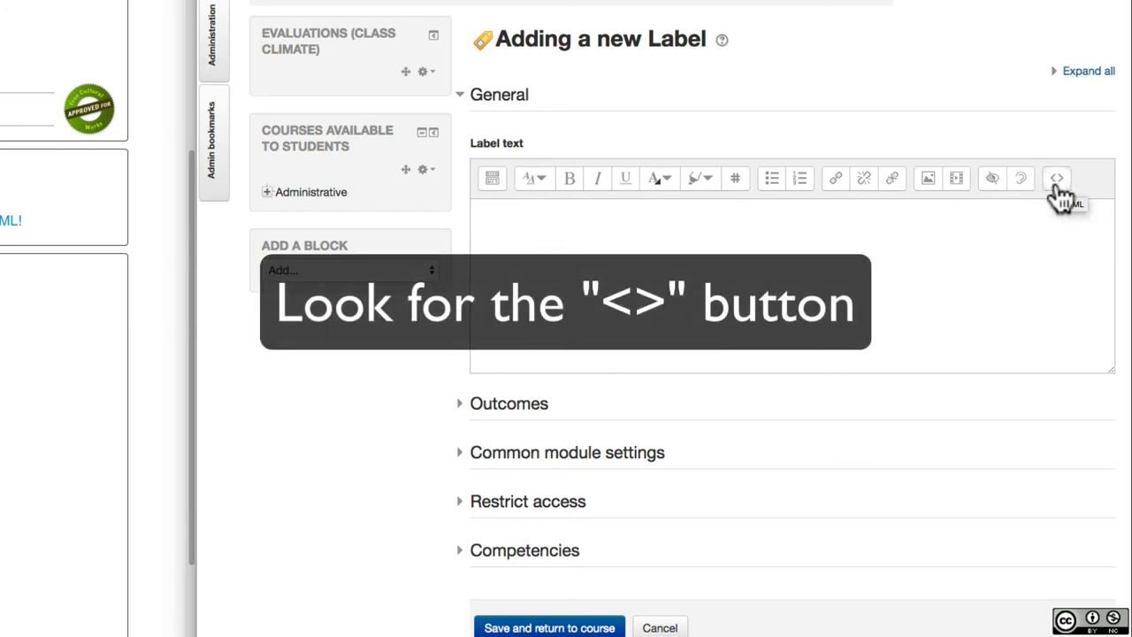
Step: Paste the CC Attribution 4.0 license HTML into the label's source and save it to the course
left_click(1056, 177)
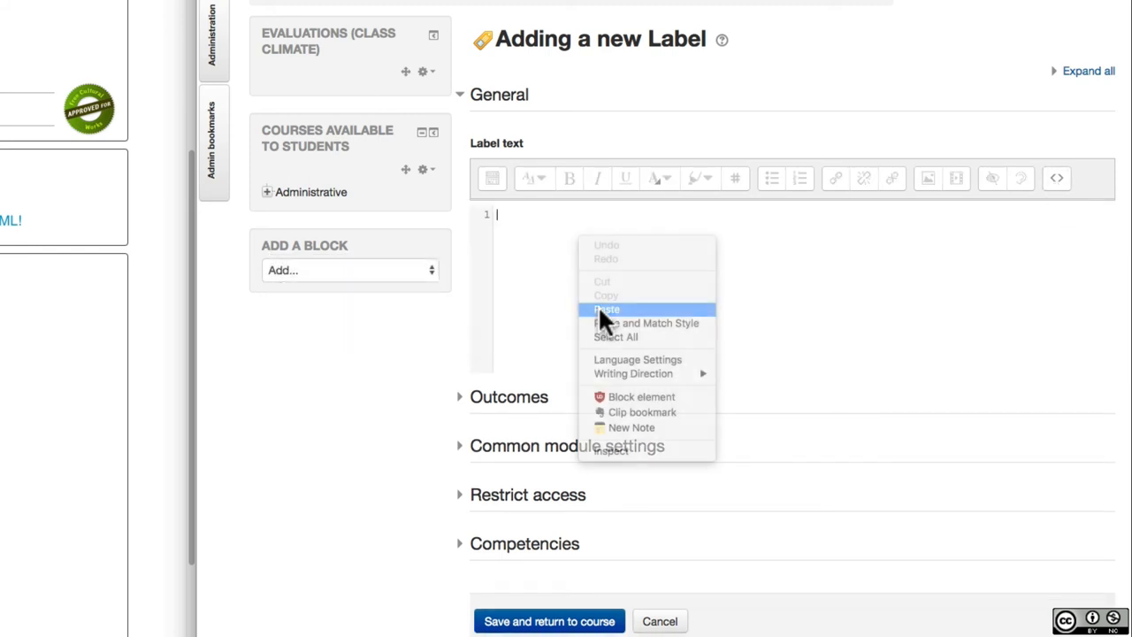
left_click(607, 307)
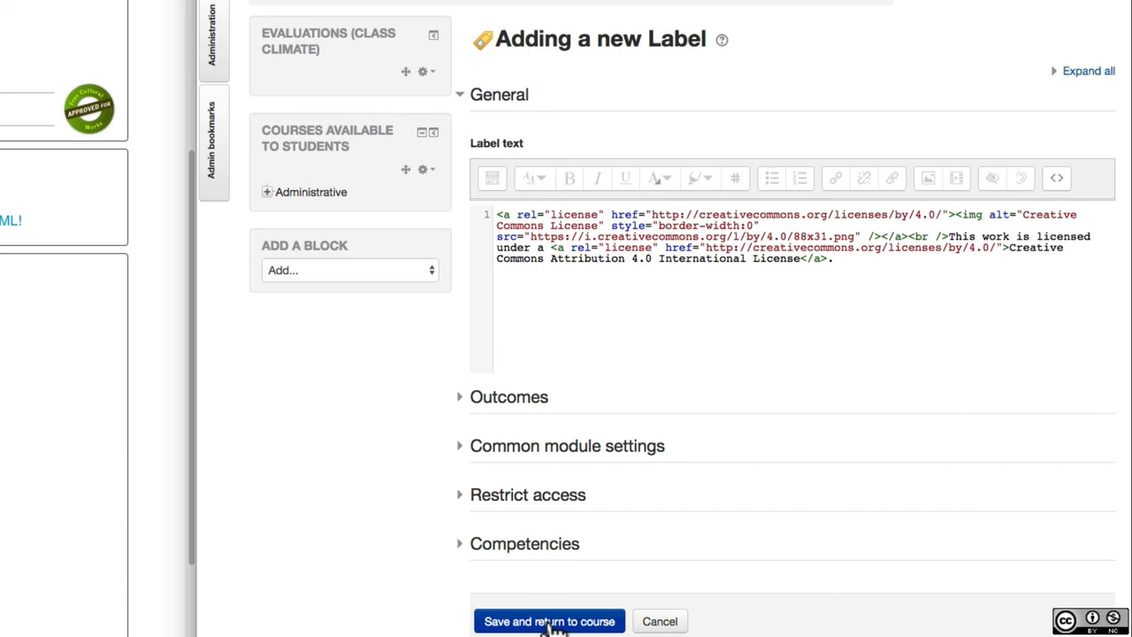
mouse_move(362, 566)
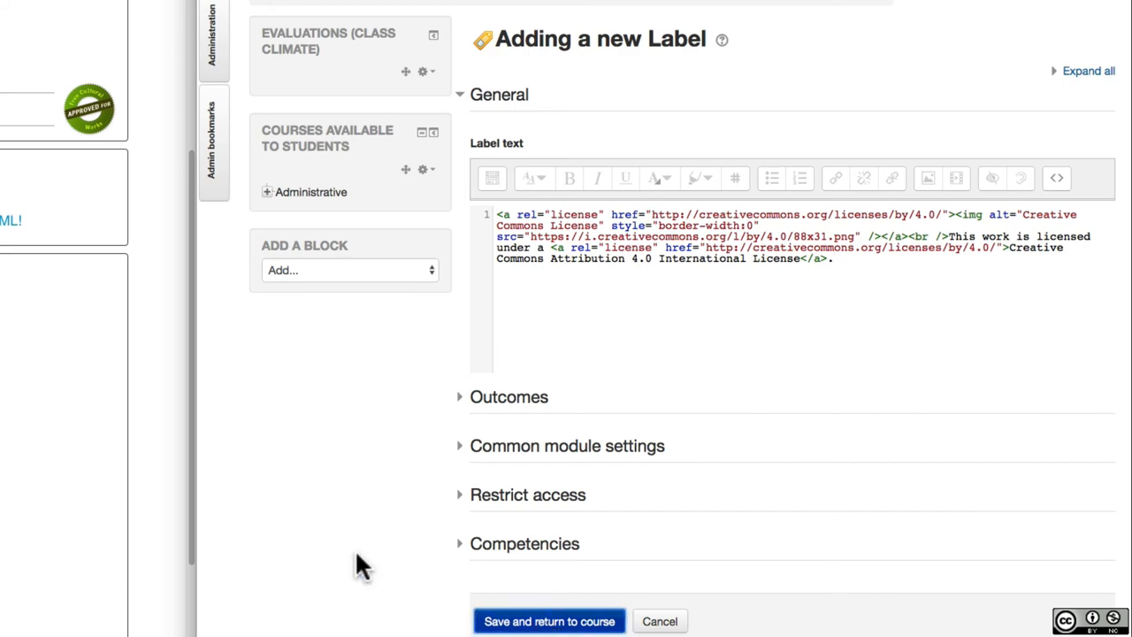
left_click(549, 621)
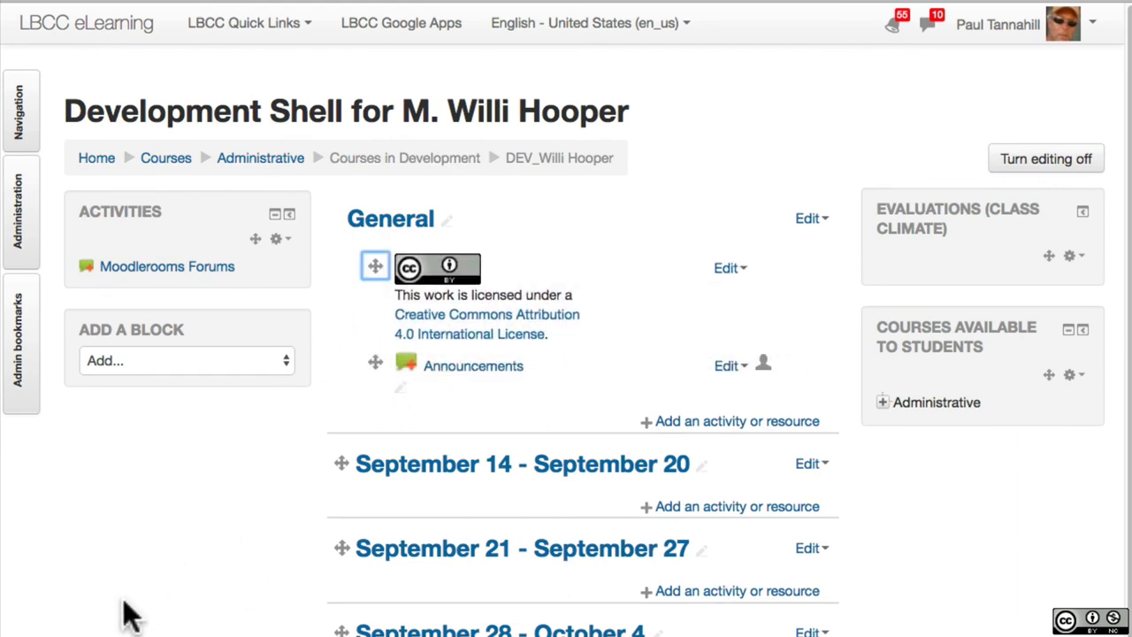
mouse_move(934, 212)
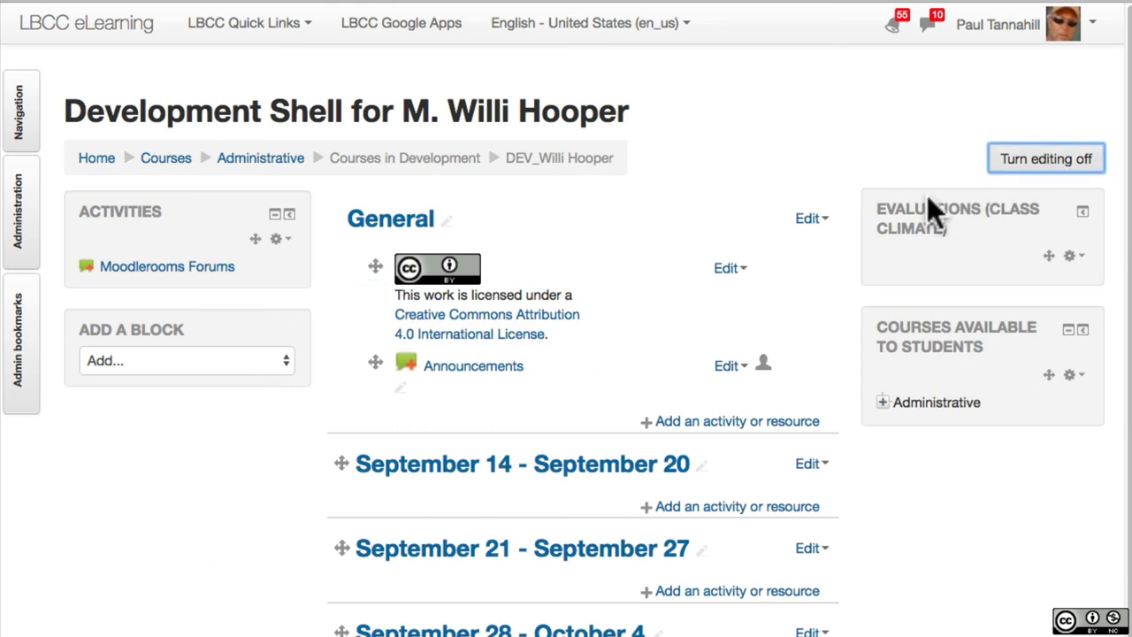
Step: Turn course editing off, leaving the license label atop the General section
left_click(1046, 160)
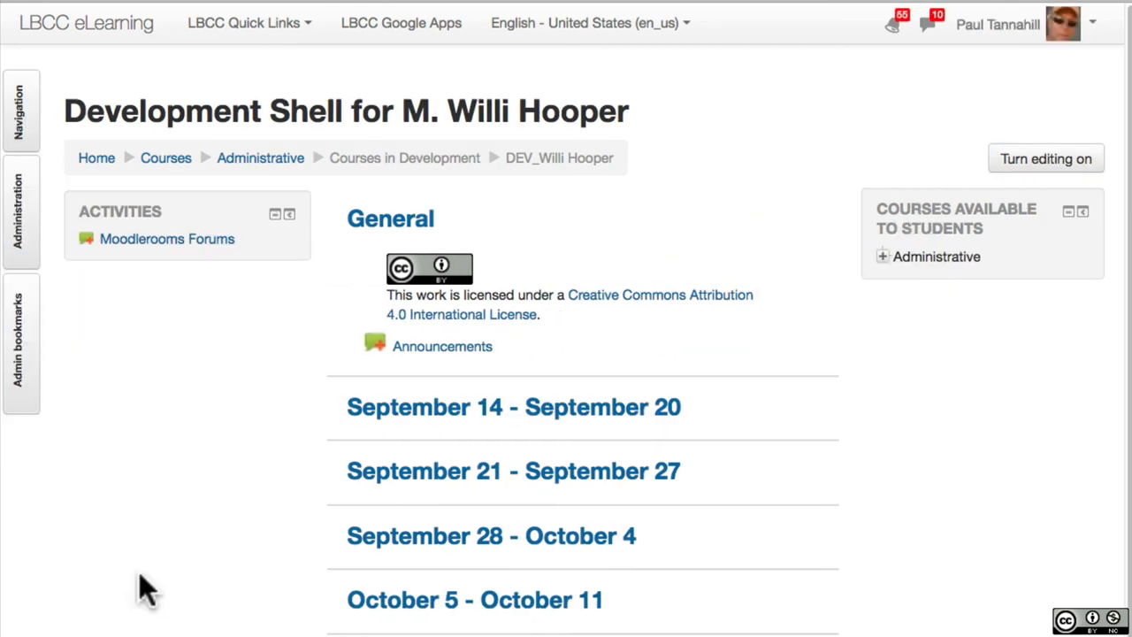